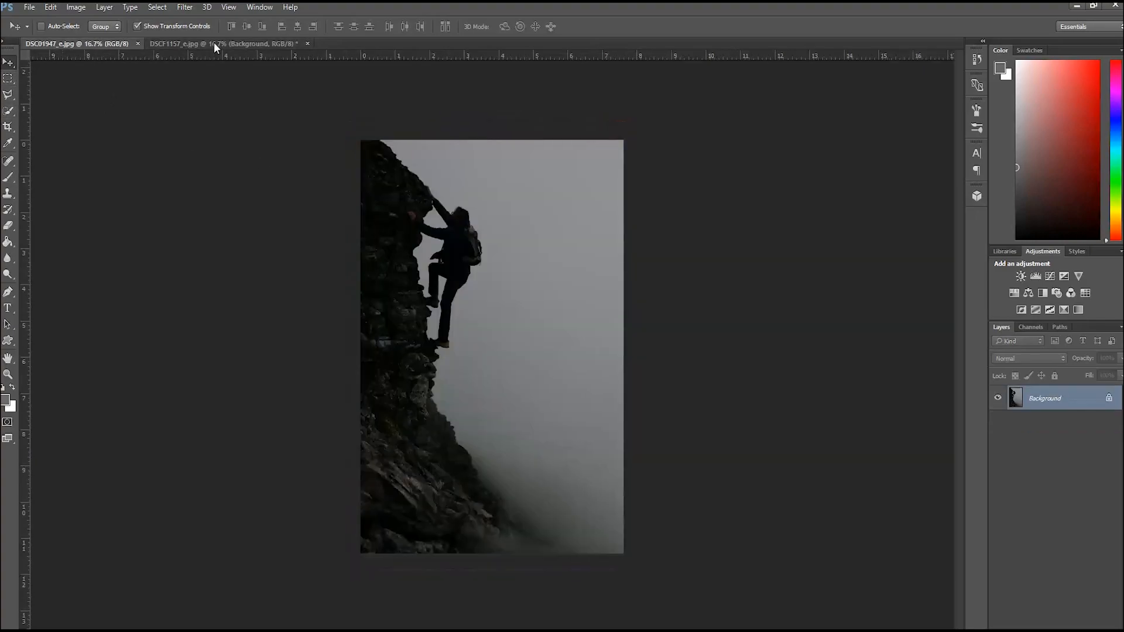
Step: Refine the man's selection edges and output the cutout to a new layer
left_click(223, 44)
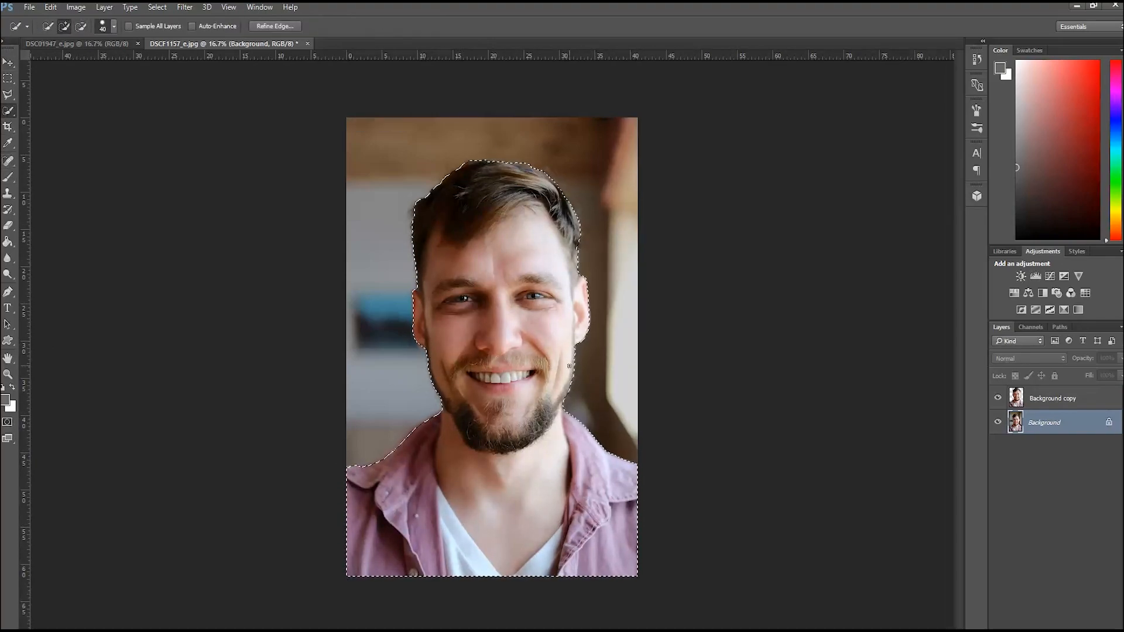
left_click(273, 25)
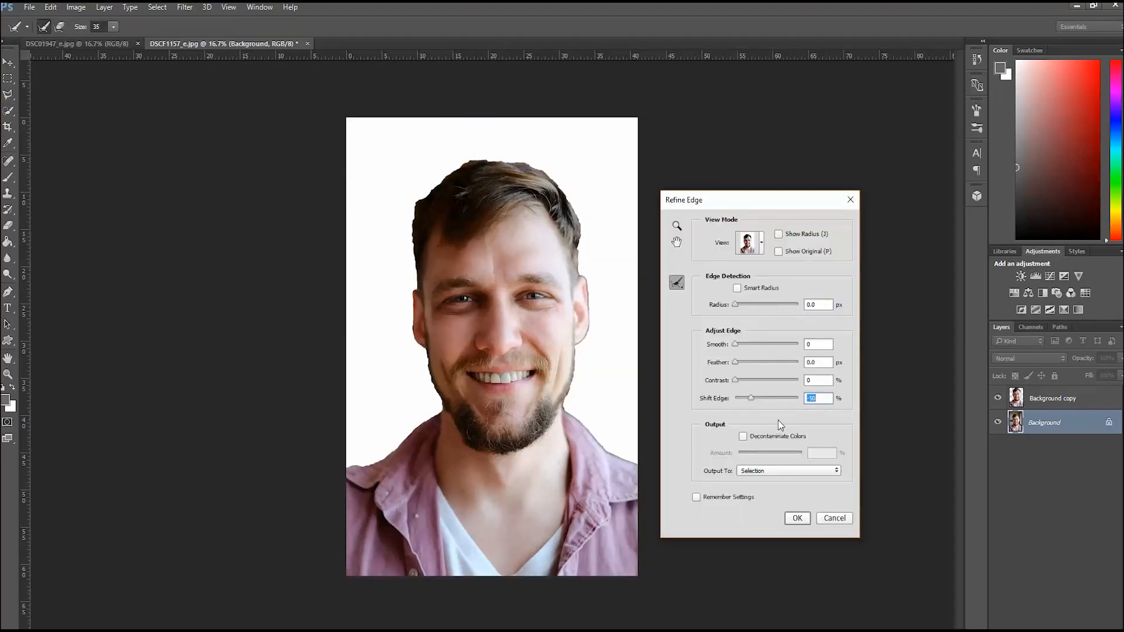
left_click(796, 517)
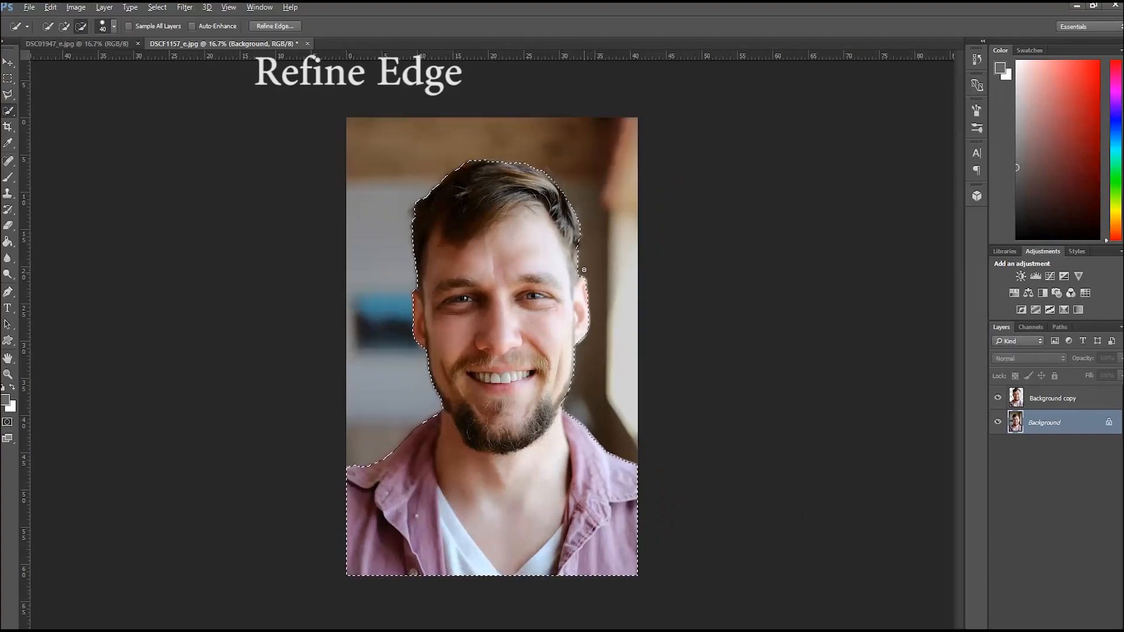
left_click(274, 25)
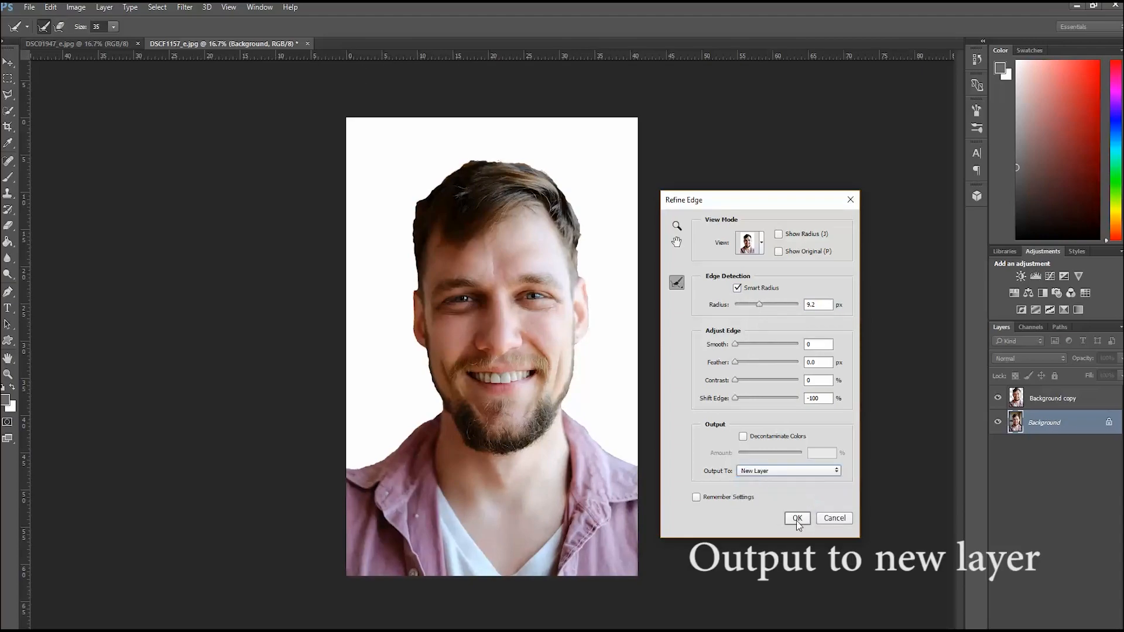
left_click(797, 518)
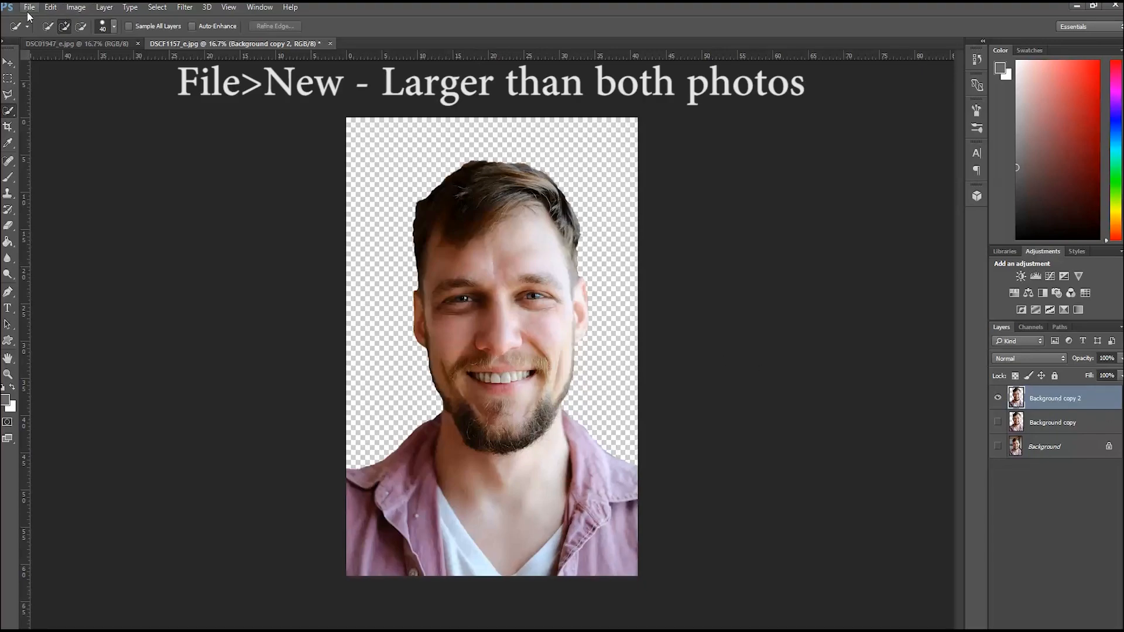
Step: Create a 15x15 in document, duplicate the cliff layer, and re-show the portrait layer
left_click(29, 7)
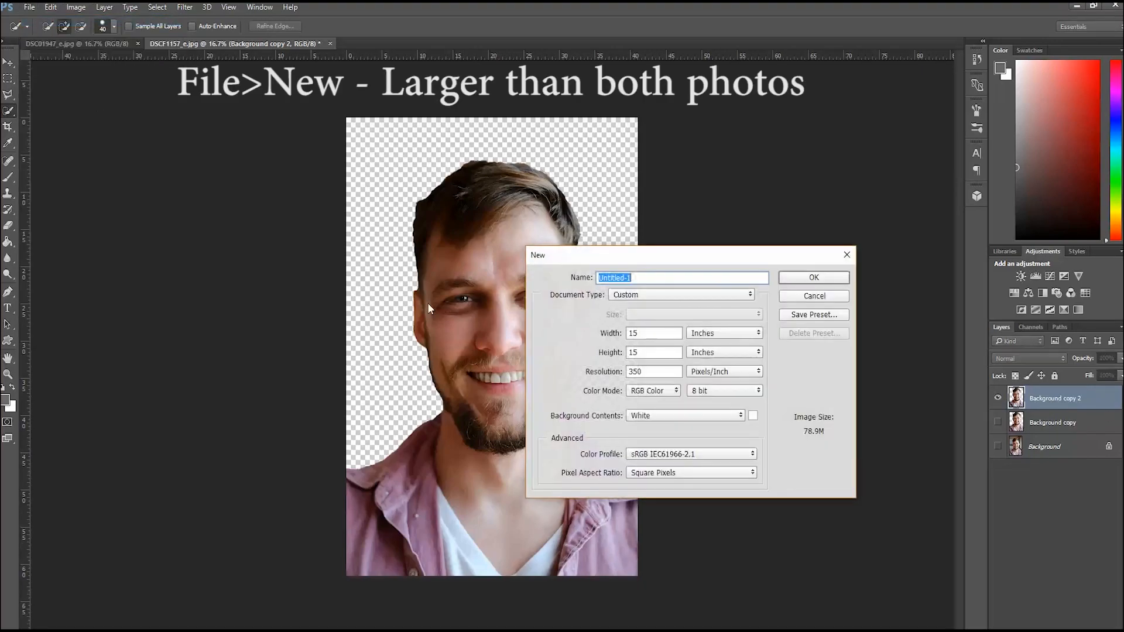
left_click(813, 277)
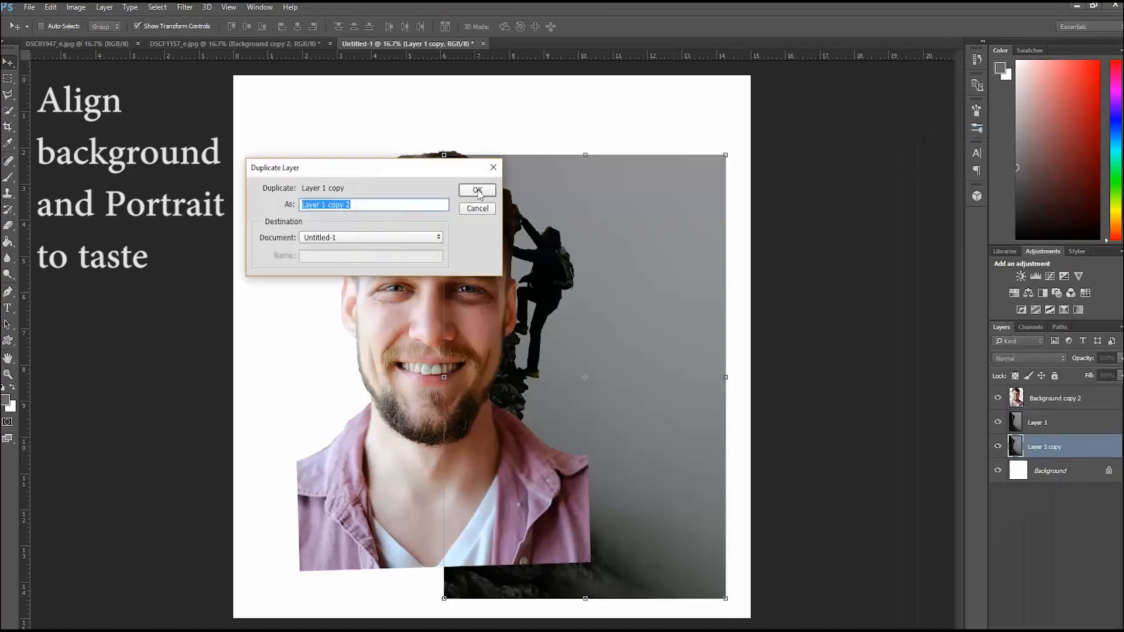
left_click(478, 191)
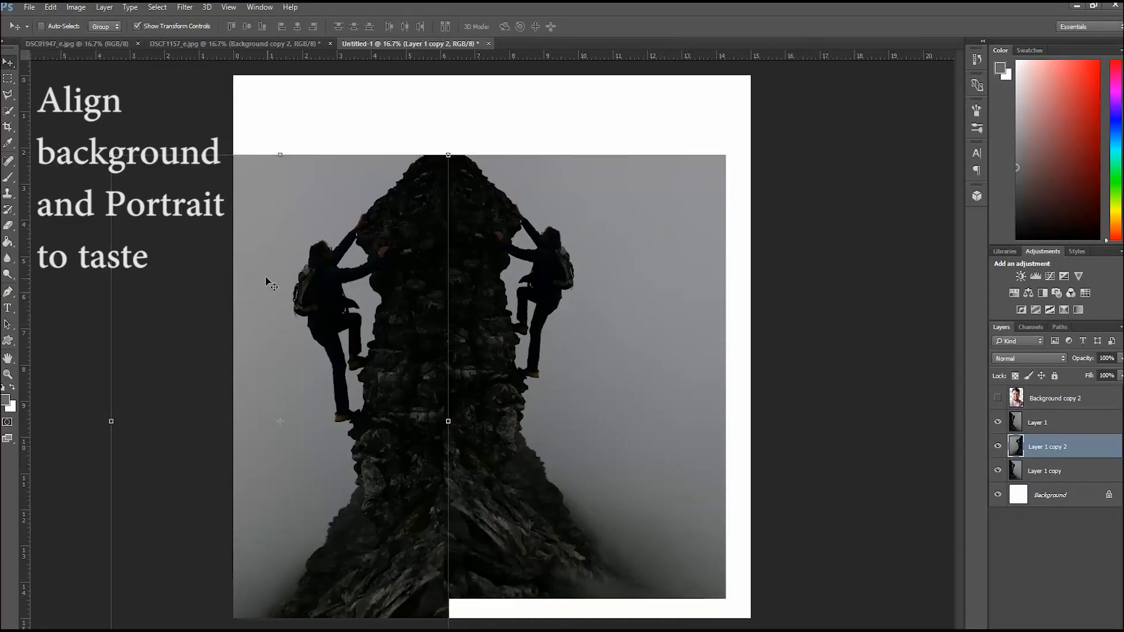
left_click(1049, 494)
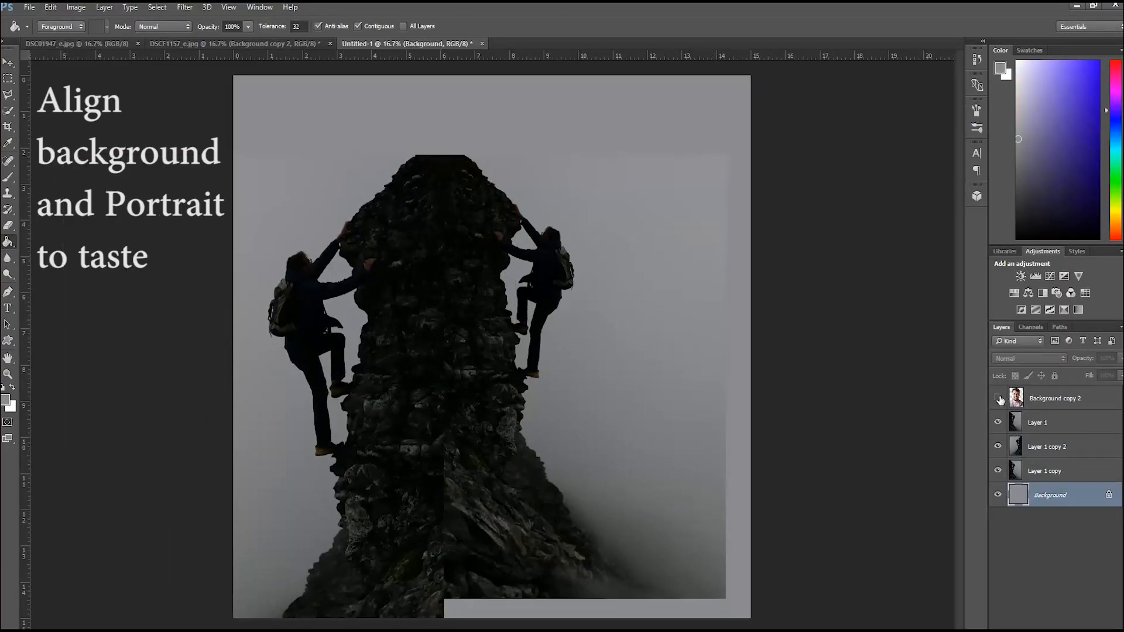
left_click(75, 7)
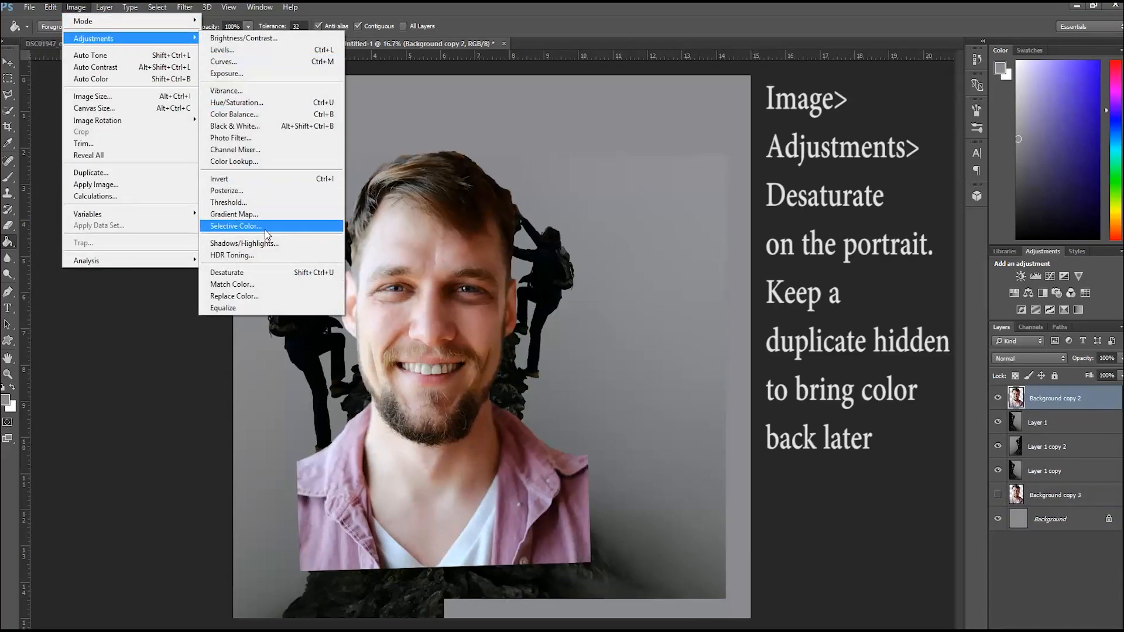
Step: Desaturate the portrait and add a Brightness/Contrast adjustment to deepen the blacks
left_click(226, 272)
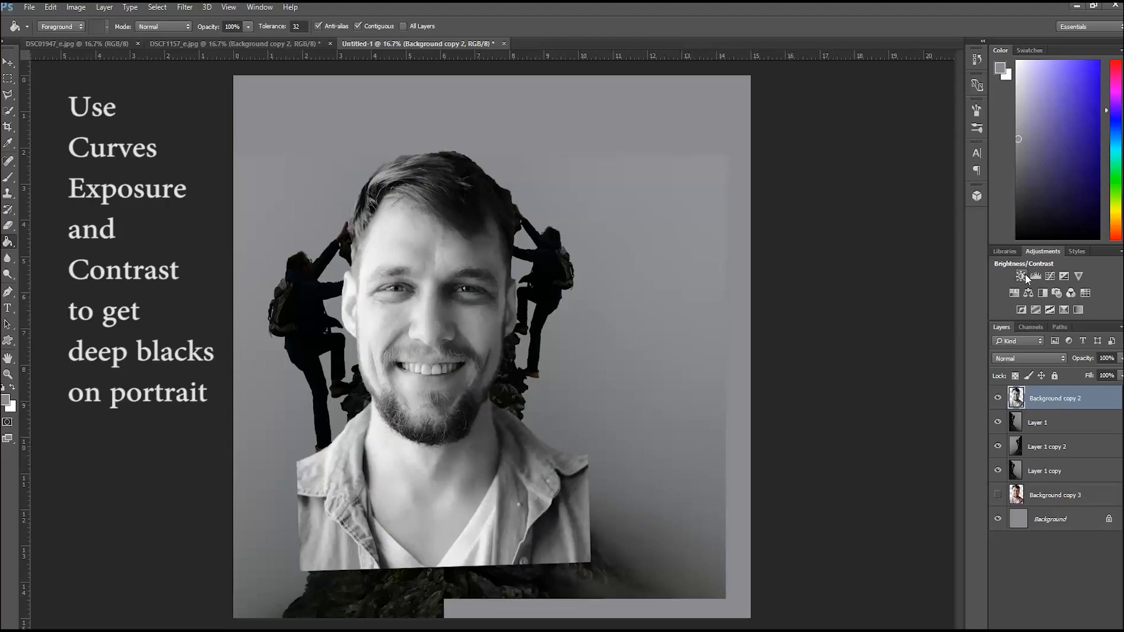
left_click(1034, 276)
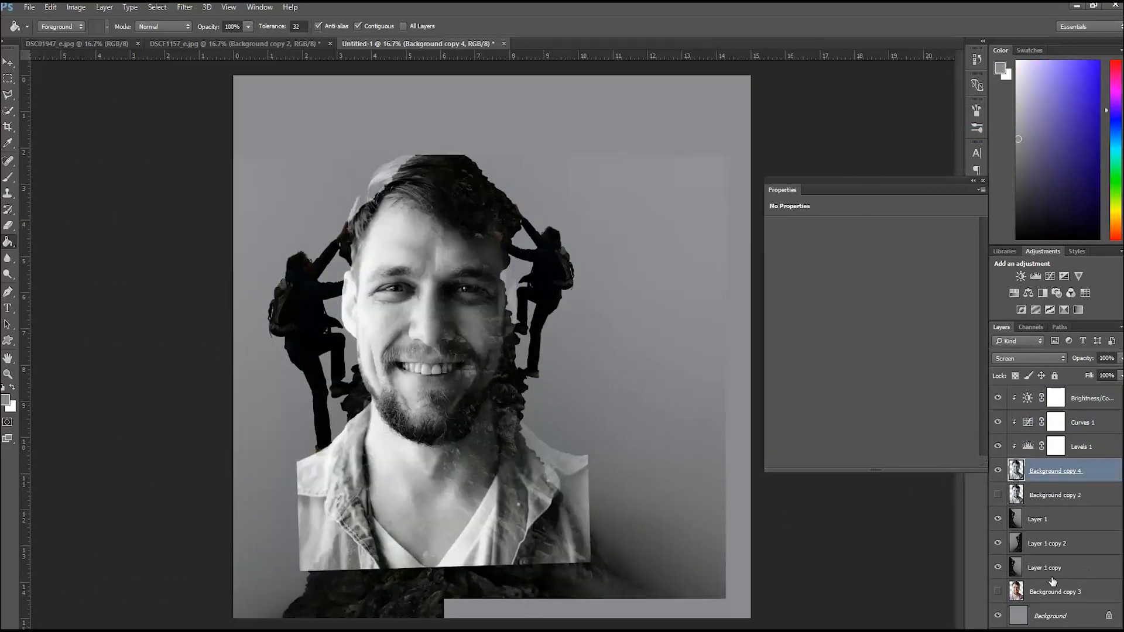
left_click(1053, 542)
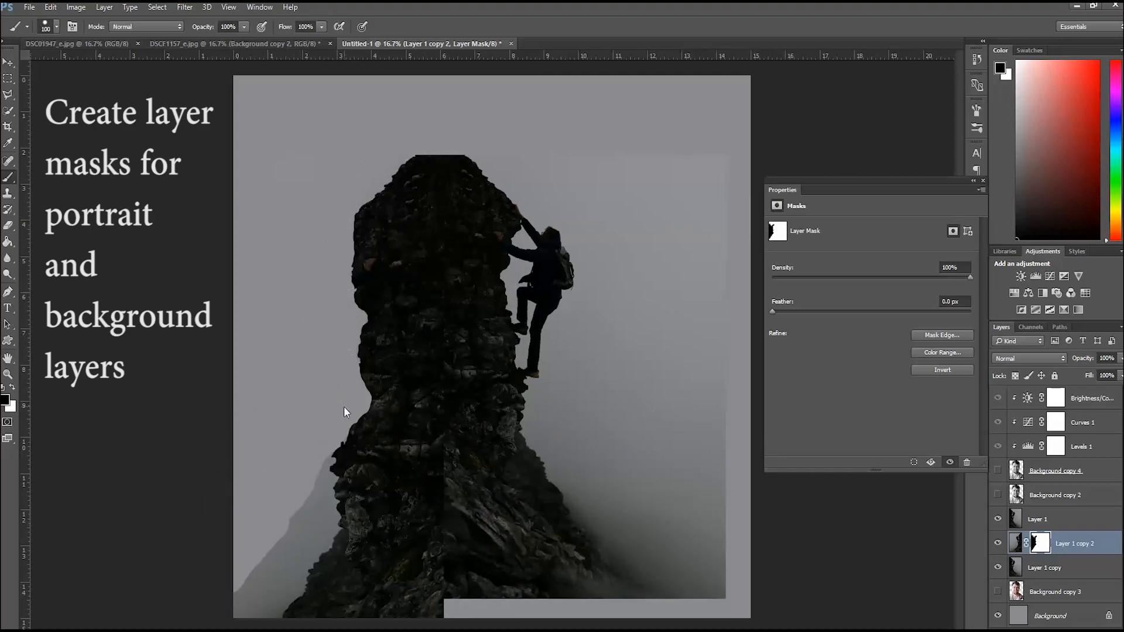
Step: Adjust portrait levels, paint the mask blending hair into rock, and duplicate the cliff again
left_click(1078, 446)
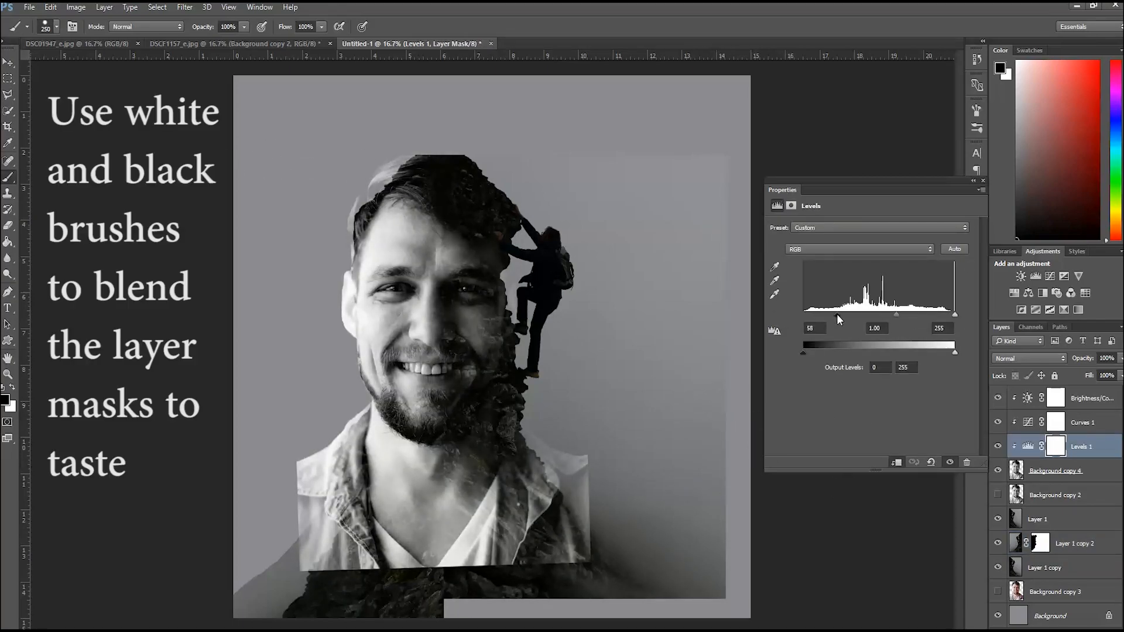
left_click(1082, 422)
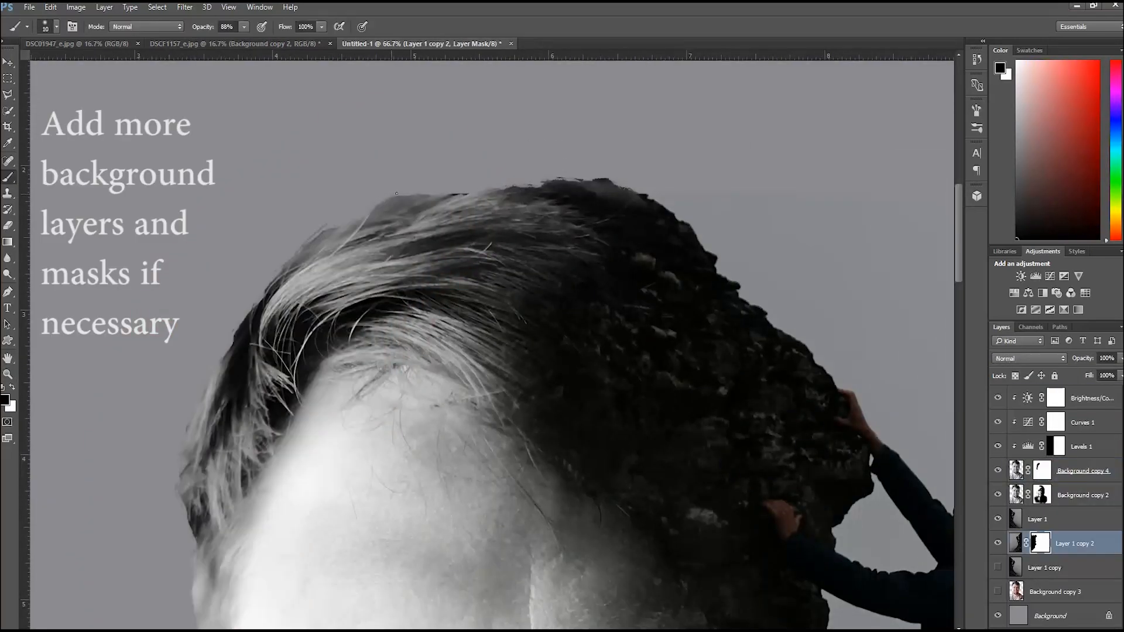
left_click(1044, 567)
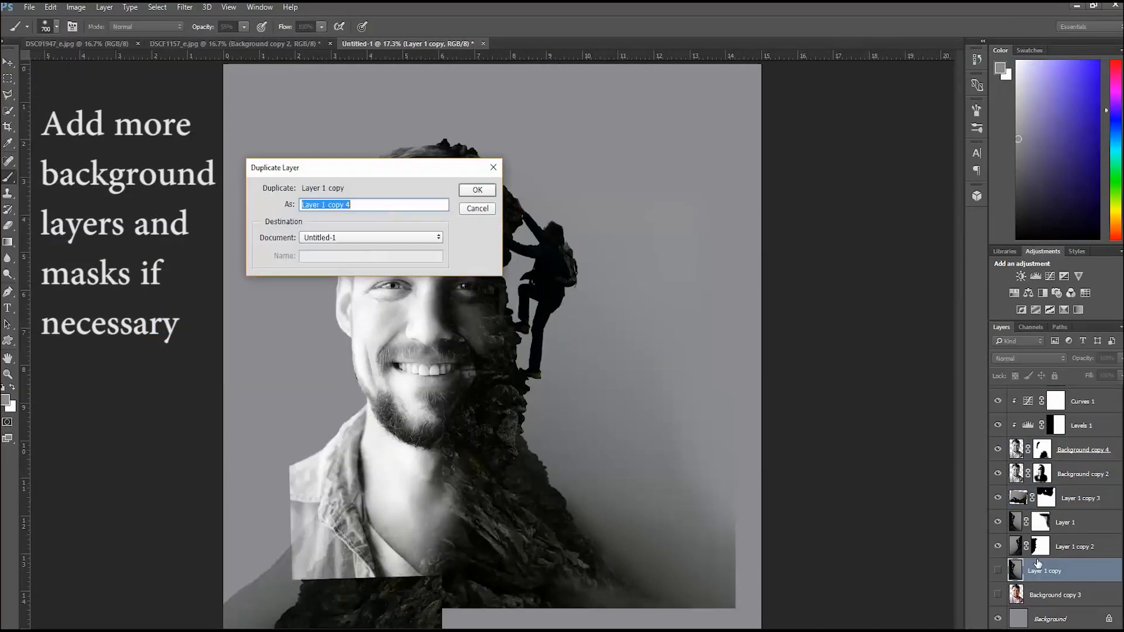
left_click(475, 189)
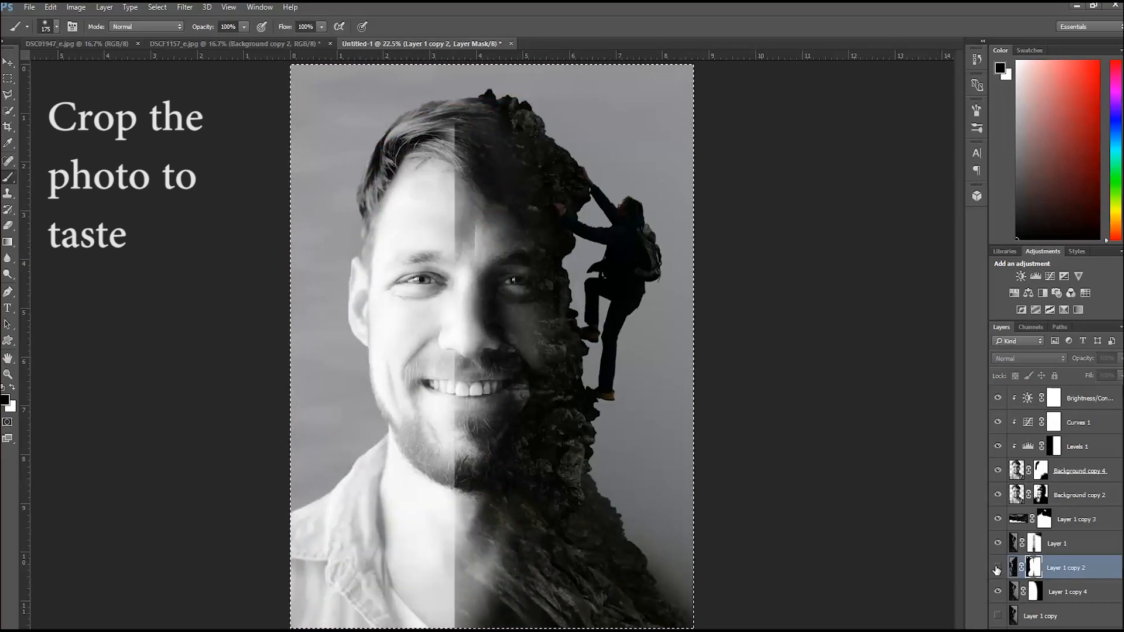
Step: Crop the canvas to a tall frame and touch up the face-rock seam
left_click(1078, 470)
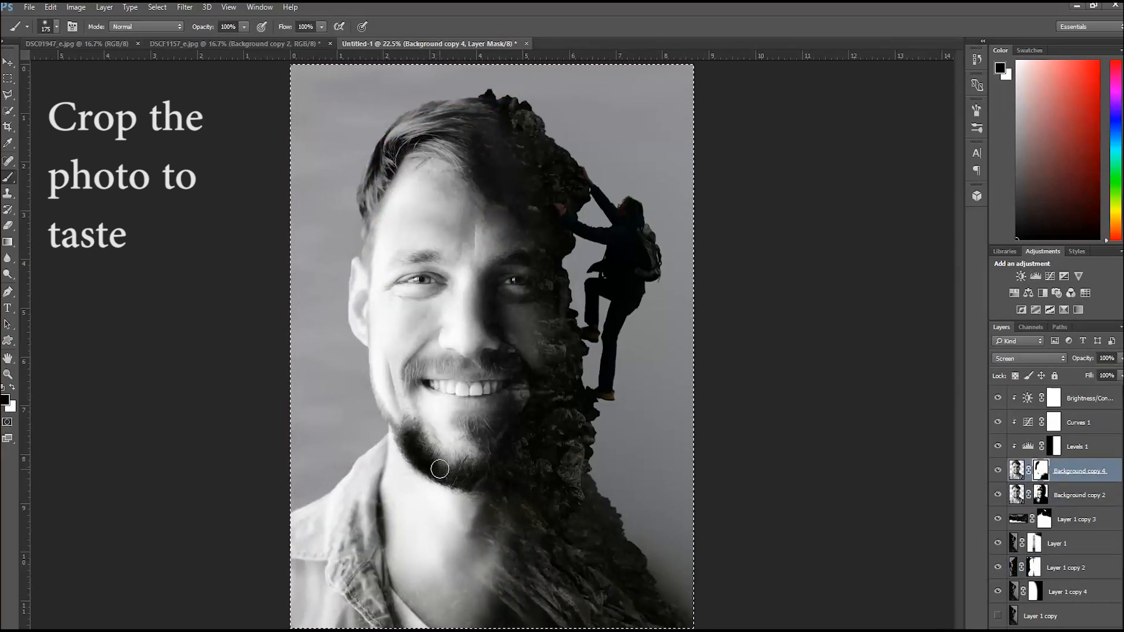